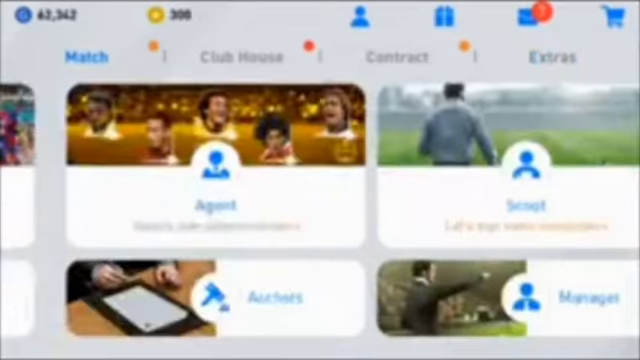
- Go to Extras on the home screen and open the app Settings menu
{"action": "left_click", "coordinate": [548, 57]}
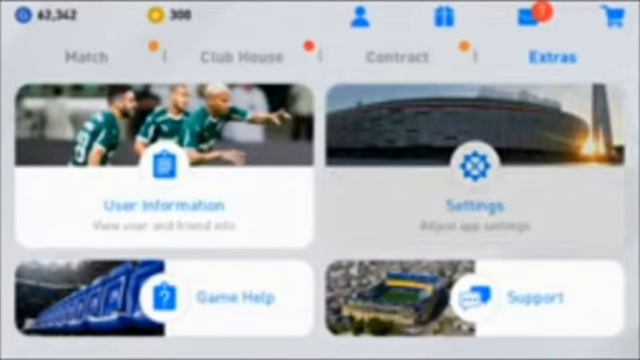
{"action": "left_click", "coordinate": [473, 165]}
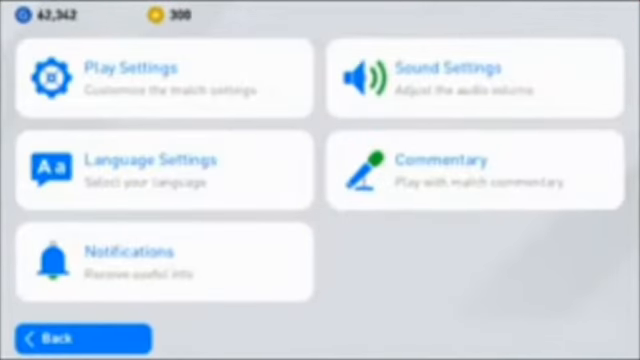
- In Play Settings, keep Advanced command type and set Cursor Change Control to Double Tap & Flick
{"action": "left_click", "coordinate": [160, 78]}
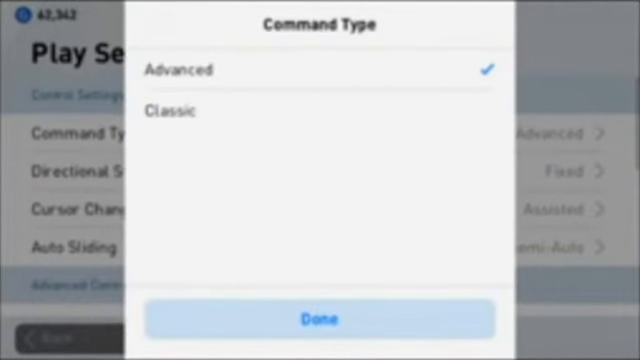
{"action": "left_click", "coordinate": [319, 319]}
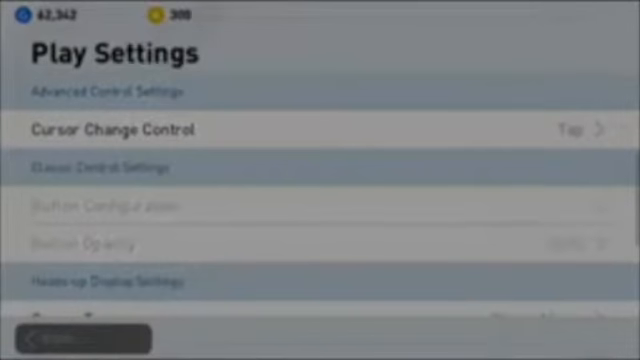
{"action": "left_click", "coordinate": [117, 128]}
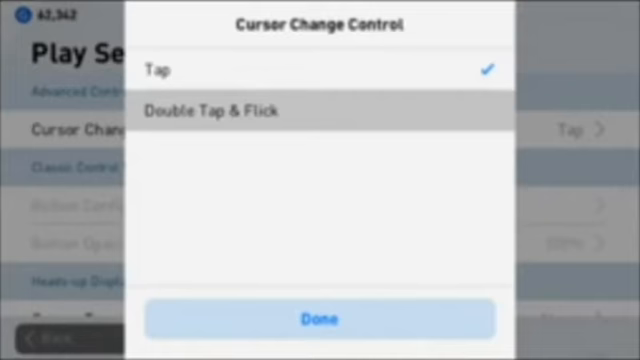
{"action": "left_click", "coordinate": [212, 111]}
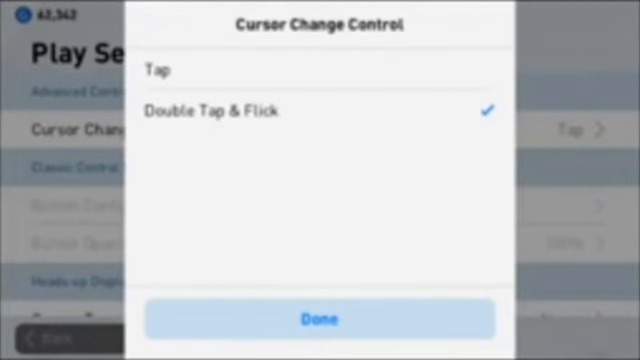
{"action": "left_click", "coordinate": [320, 319]}
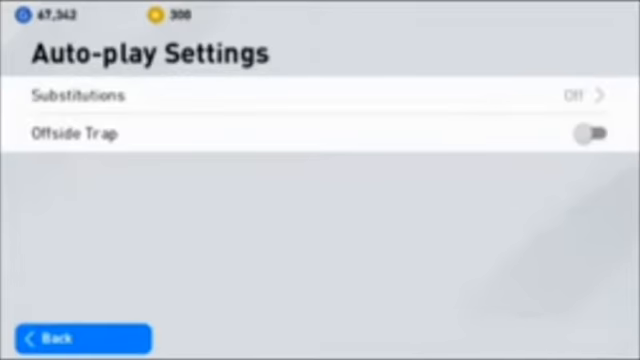
- Open Auto-play Settings to view the Substitutions and Offside Trap options
{"action": "left_click", "coordinate": [590, 133]}
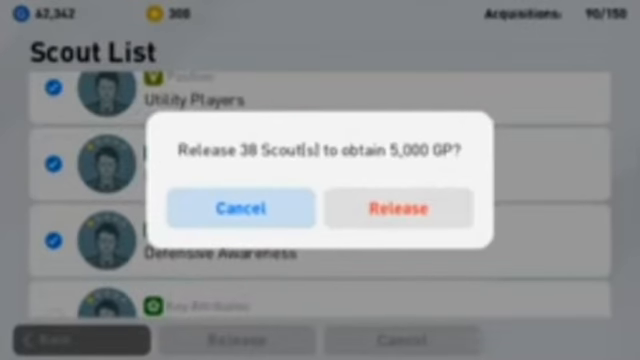
- Release the 38 checked scouts for 5,000 GP and dismiss the confirmation
{"action": "left_click", "coordinate": [398, 208]}
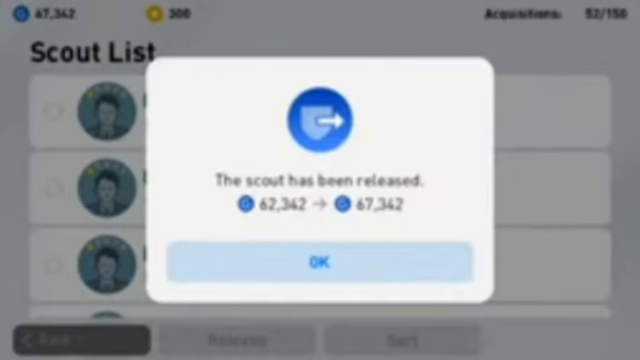
{"action": "left_click", "coordinate": [320, 263]}
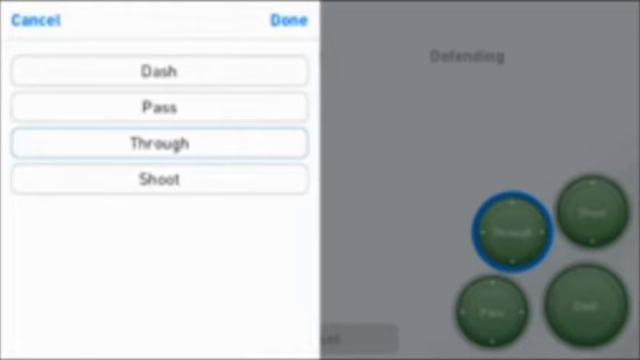
- Move Through to a new defending button position and save the layout
{"action": "left_click", "coordinate": [159, 179]}
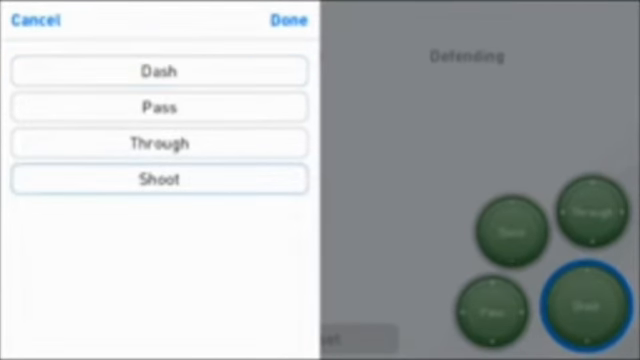
{"action": "left_click", "coordinate": [296, 19]}
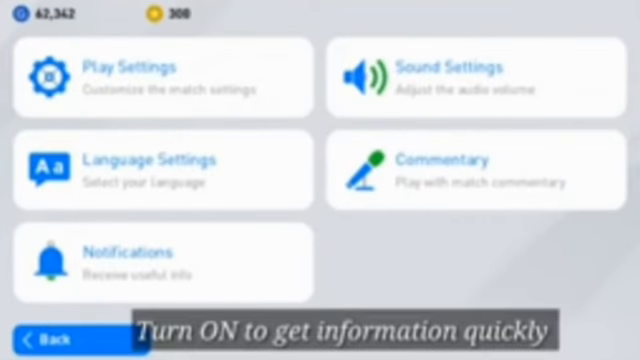
- Turn on Announcements in Notifications, leaving Auction Bidding Progress off
{"action": "left_click", "coordinate": [162, 264]}
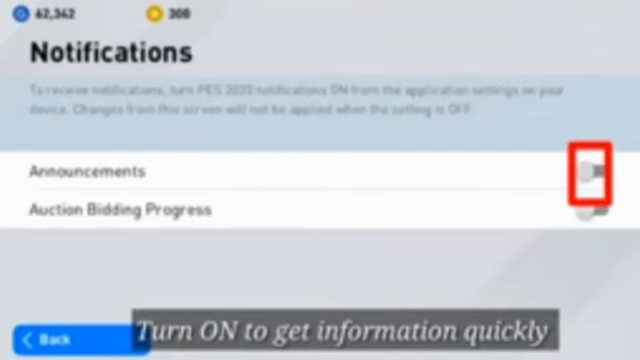
{"action": "left_click", "coordinate": [595, 172]}
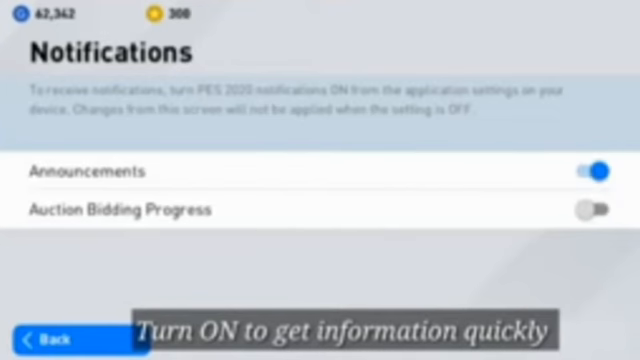